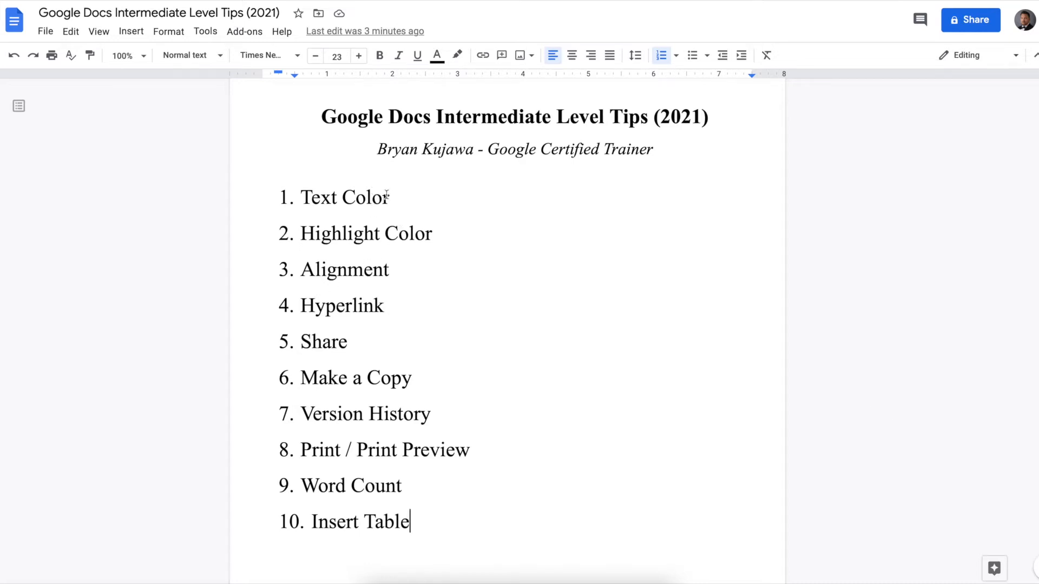
Select the words 'Text Color' and make them red
double_click(345, 198)
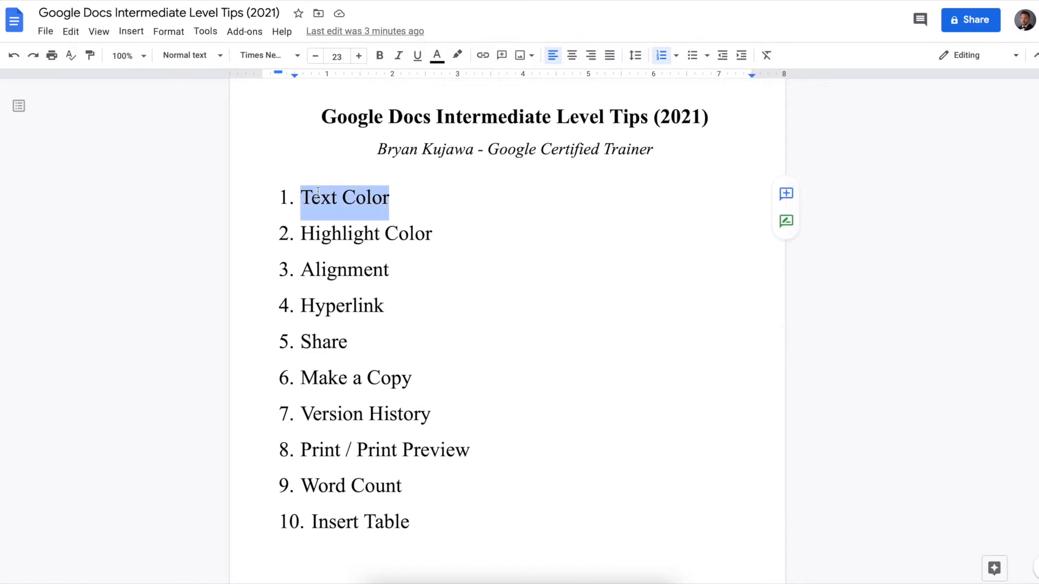
mouse_move(436, 55)
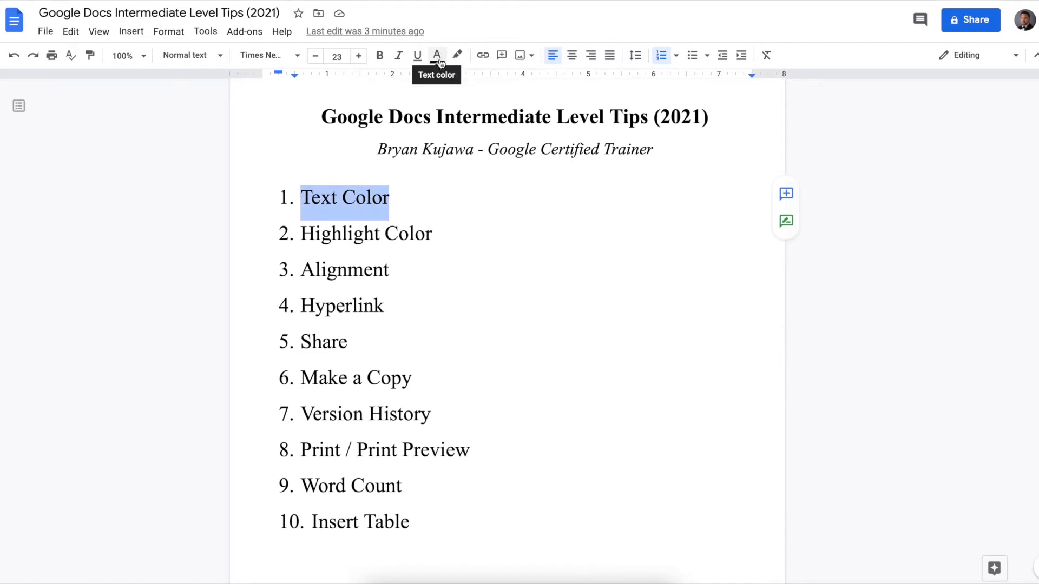
click(436, 55)
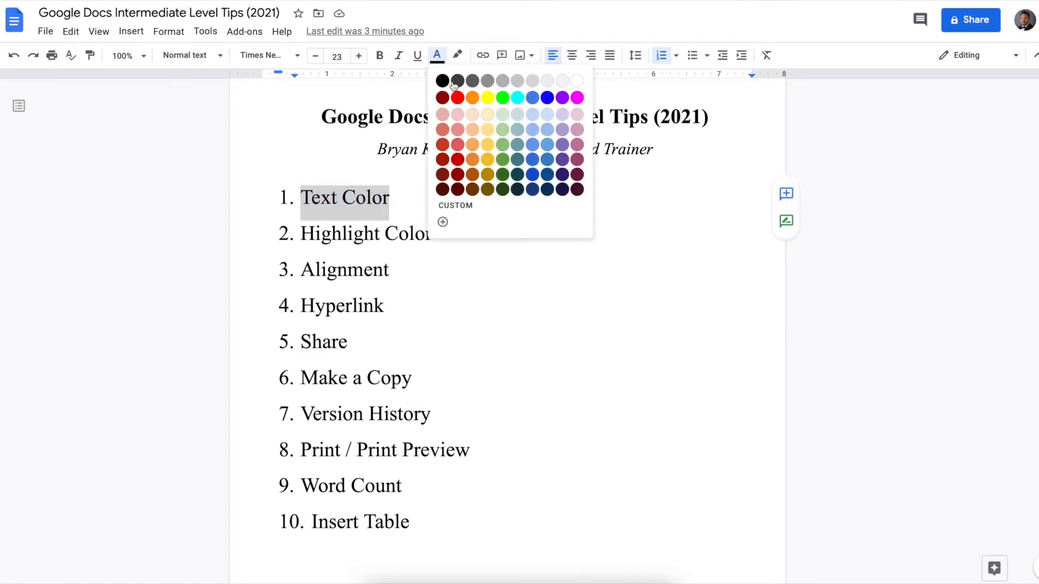
click(458, 98)
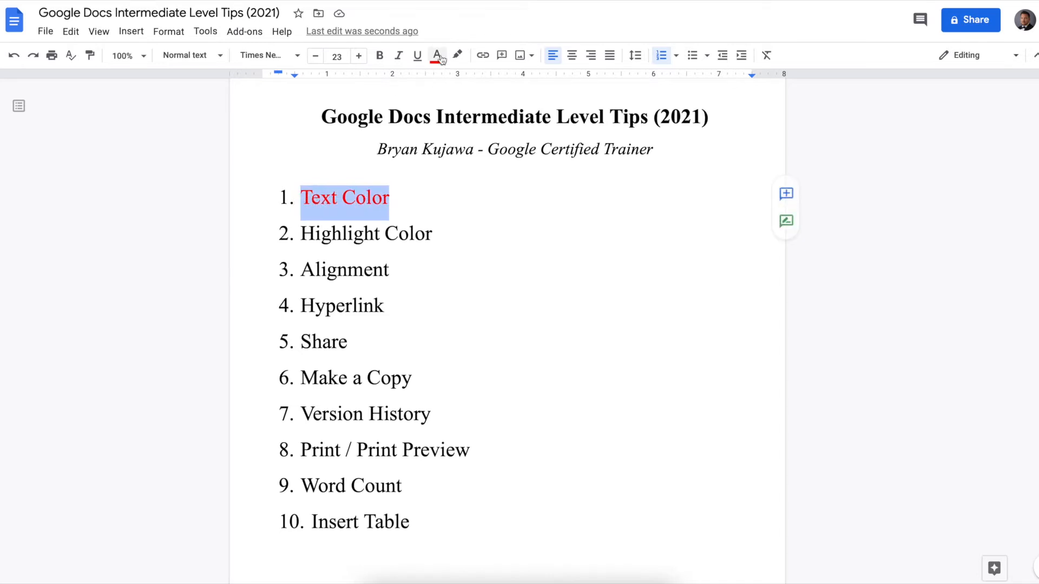
Give 'Text Color' a yellow highlight, replacing an accidental black one
click(437, 55)
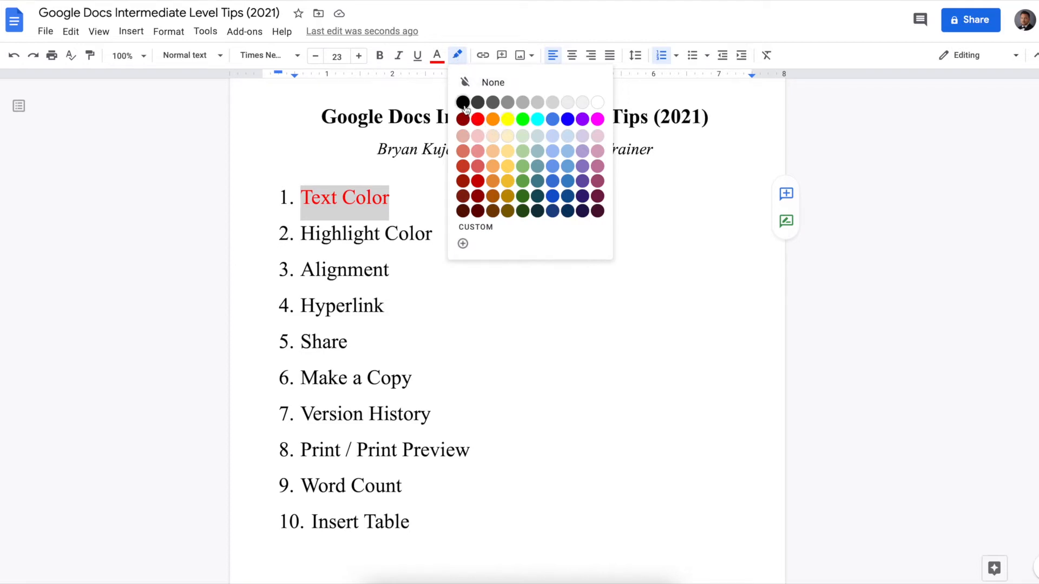
click(477, 119)
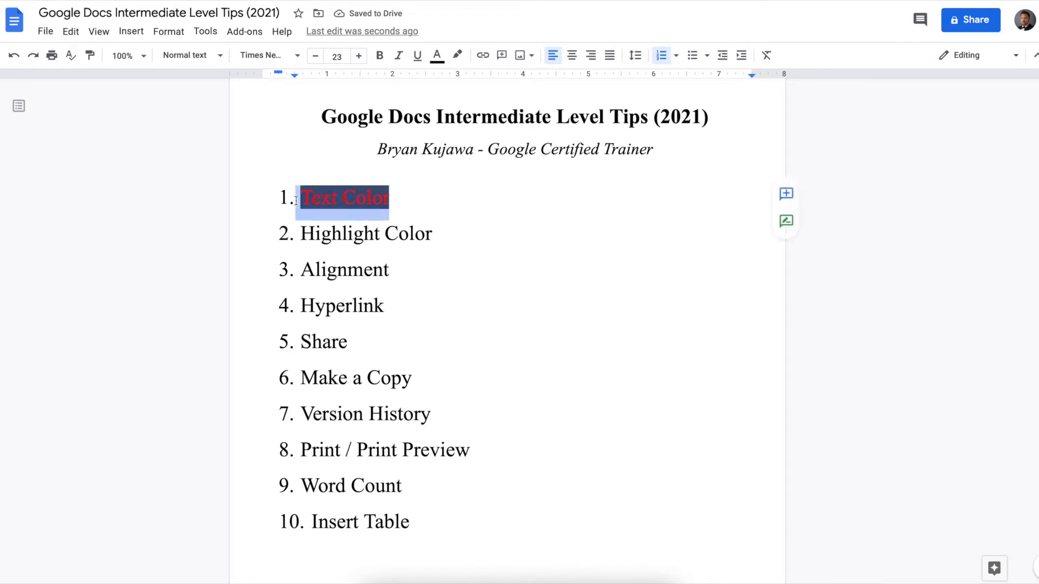
click(457, 55)
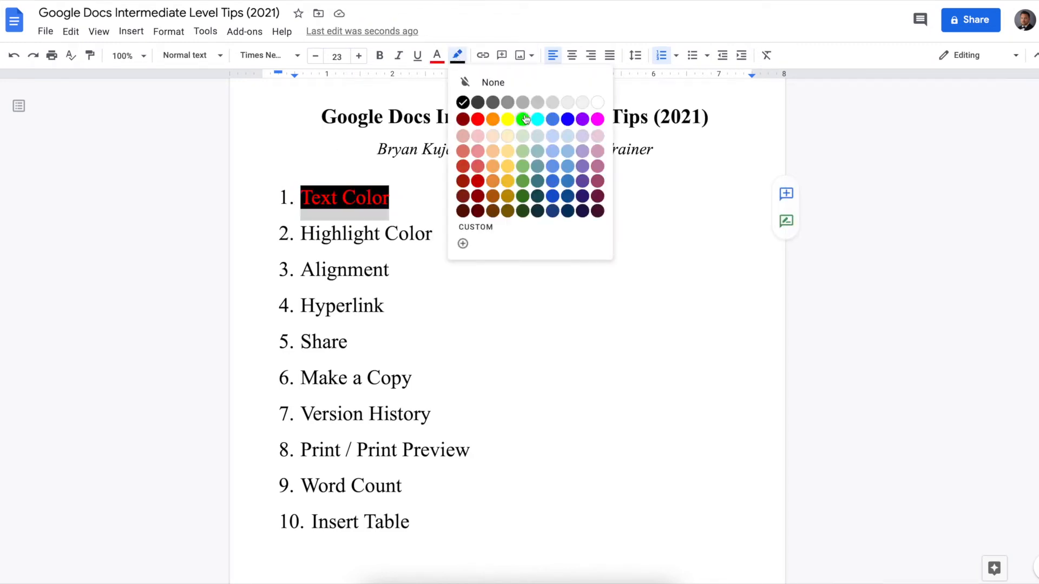
click(508, 119)
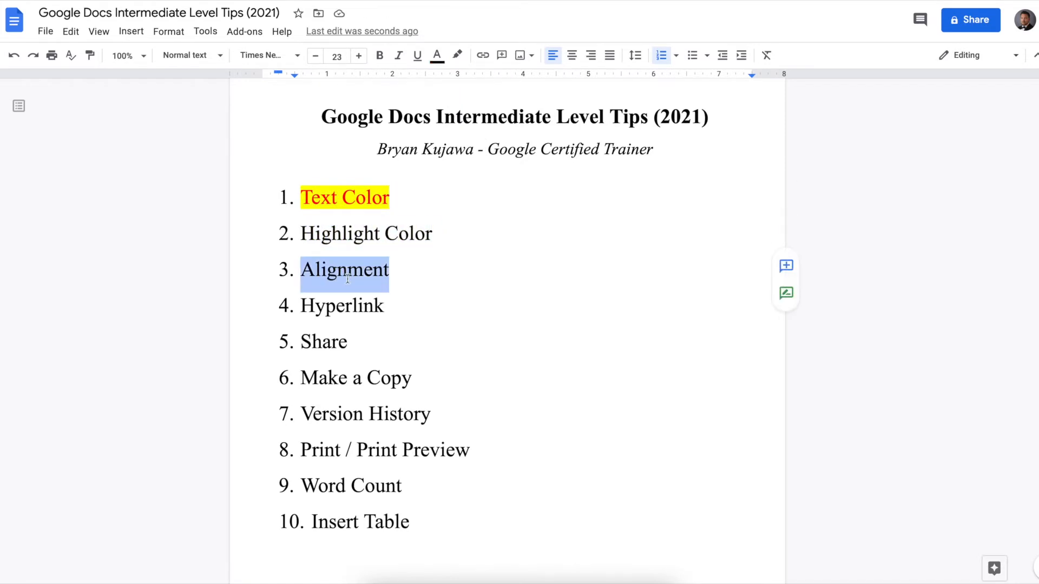
mouse_move(628, 84)
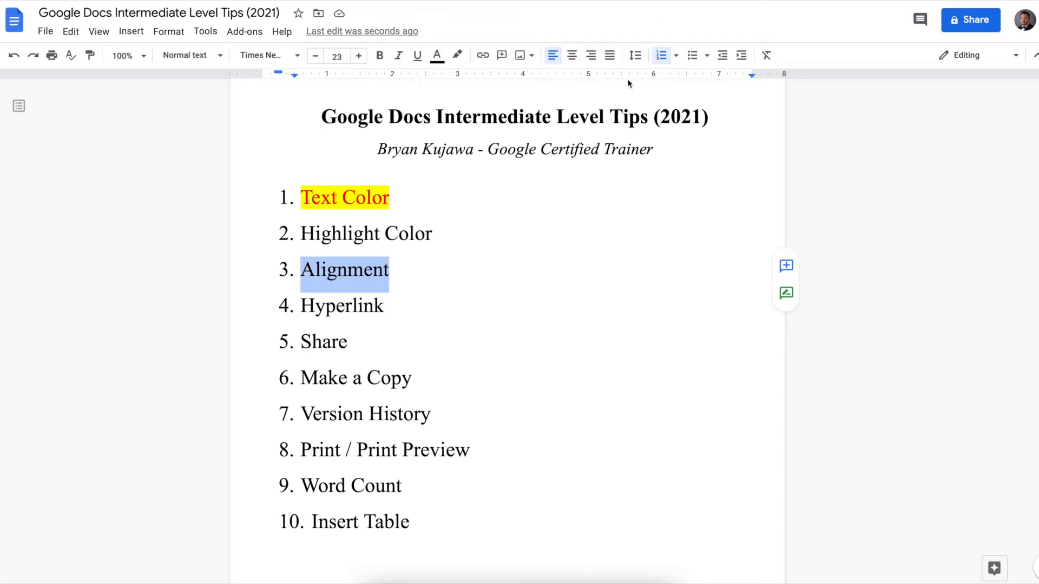
mouse_move(386, 262)
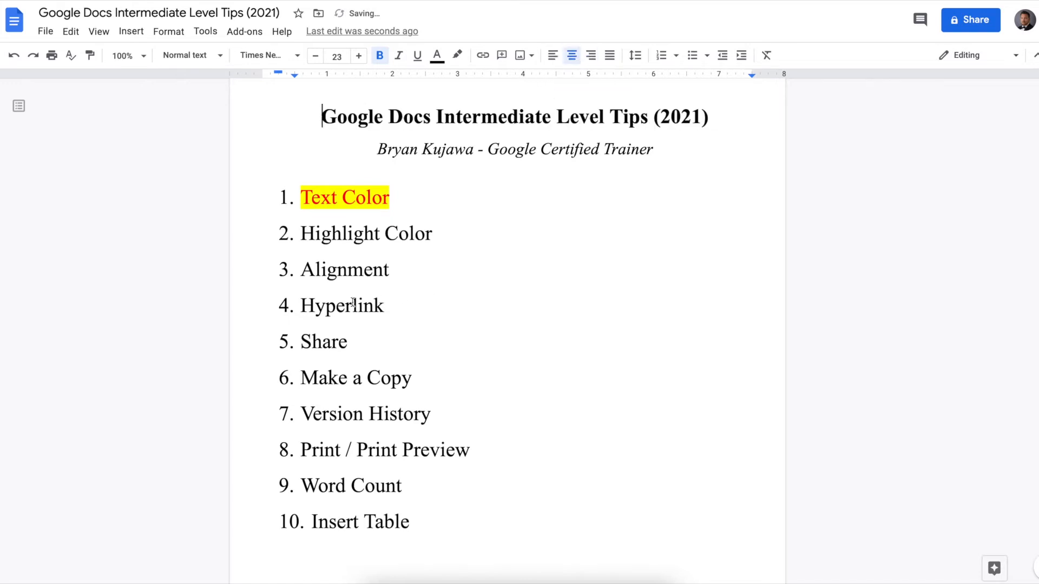
double_click(340, 305)
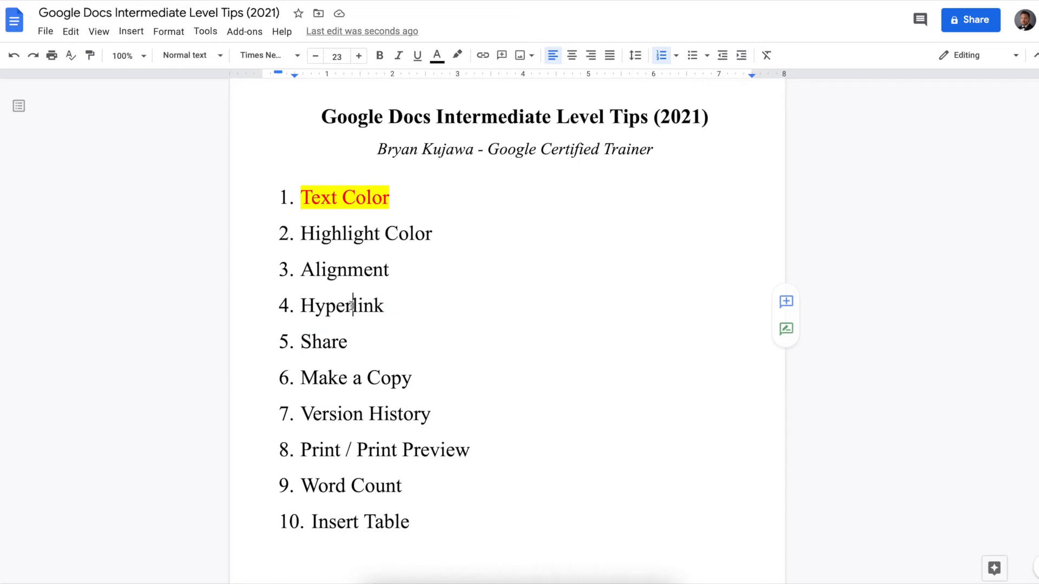
Link the word 'Hyperlink' in list item 4 to google.com
right_click(342, 305)
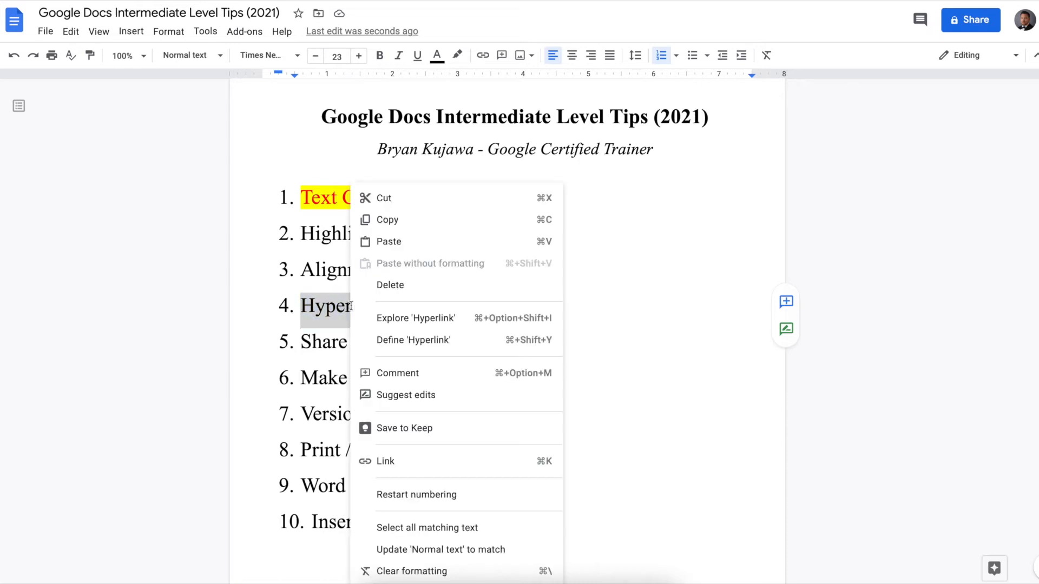
mouse_move(446, 464)
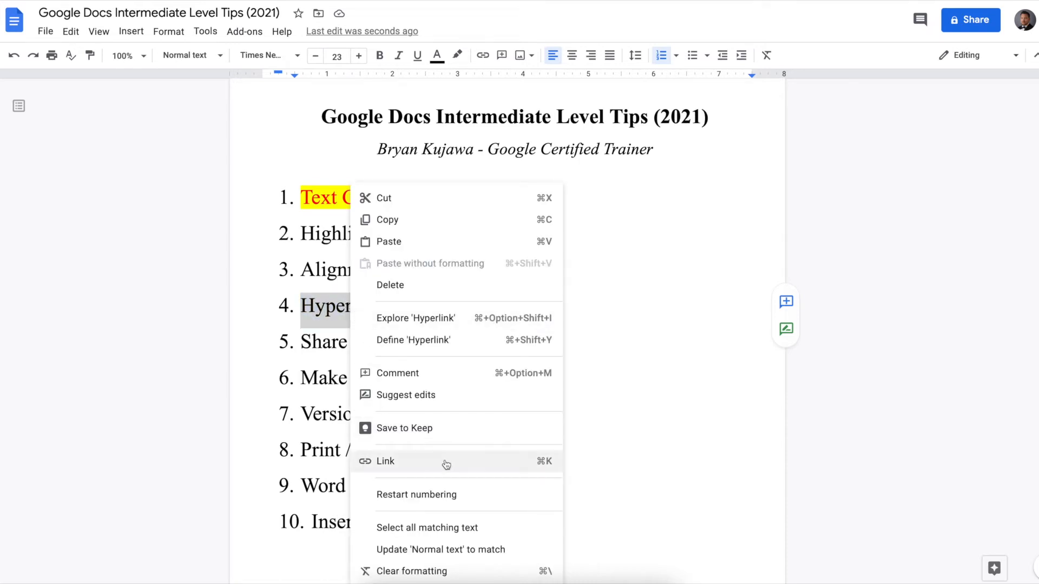
click(385, 461)
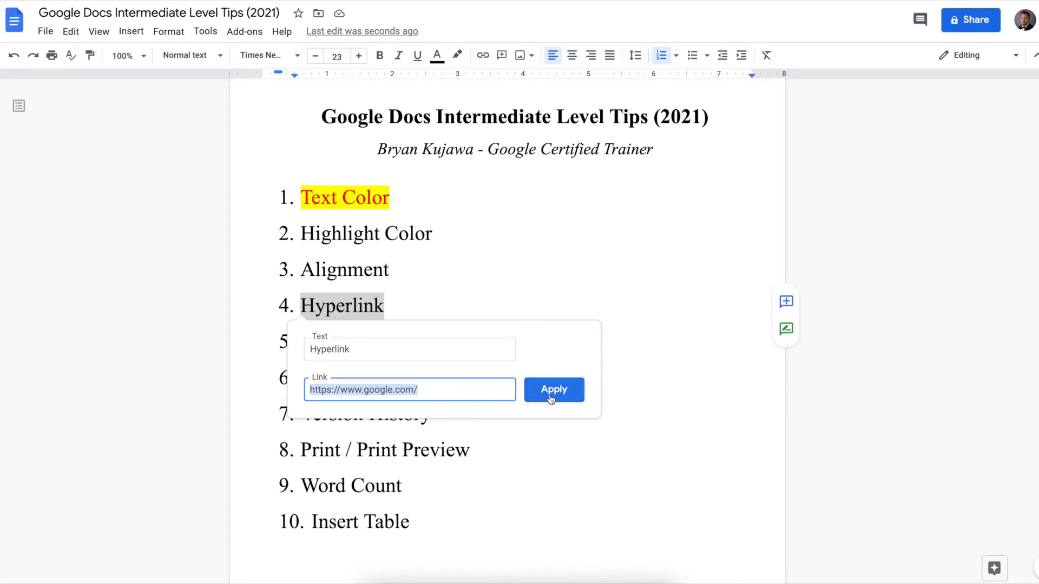
click(553, 390)
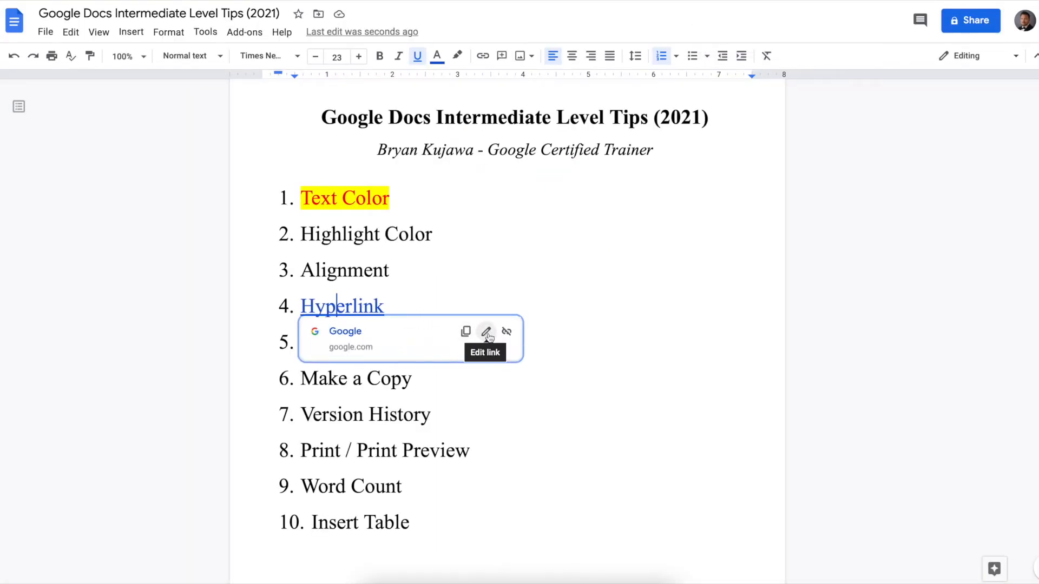
Edit the link so its displayed text reads Hyperlink123
click(486, 332)
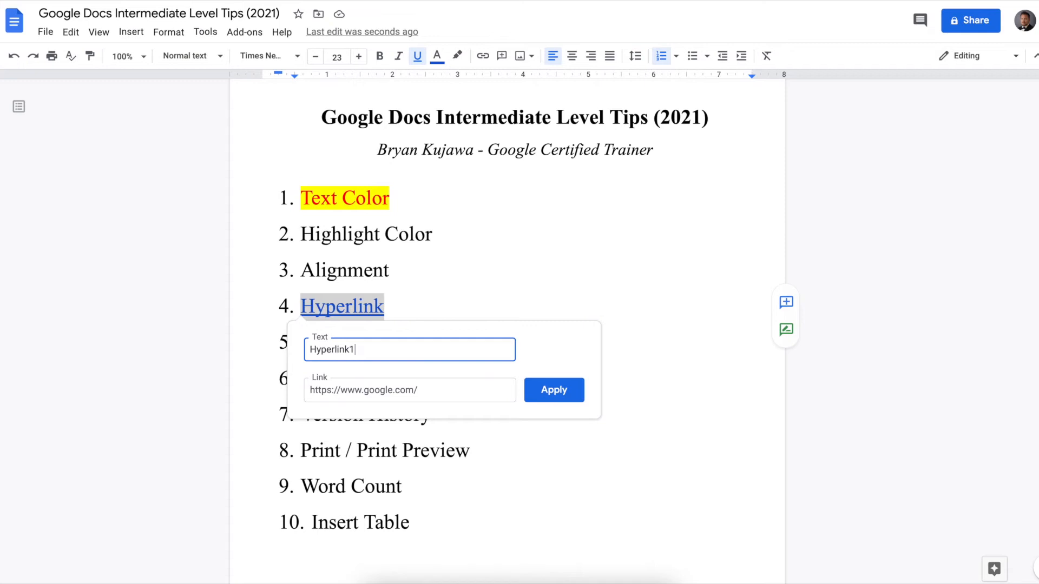
text(23)
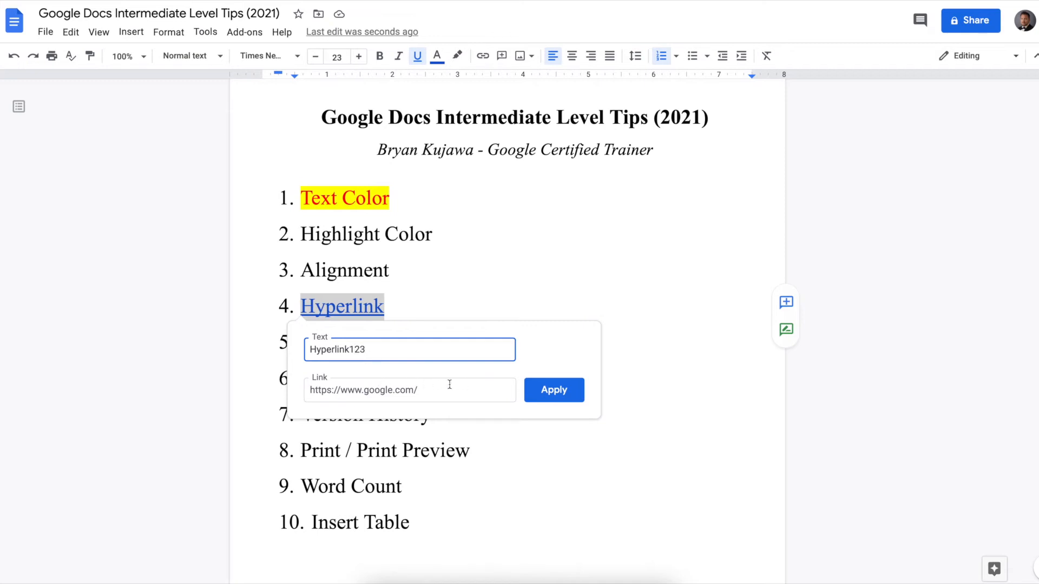
click(553, 390)
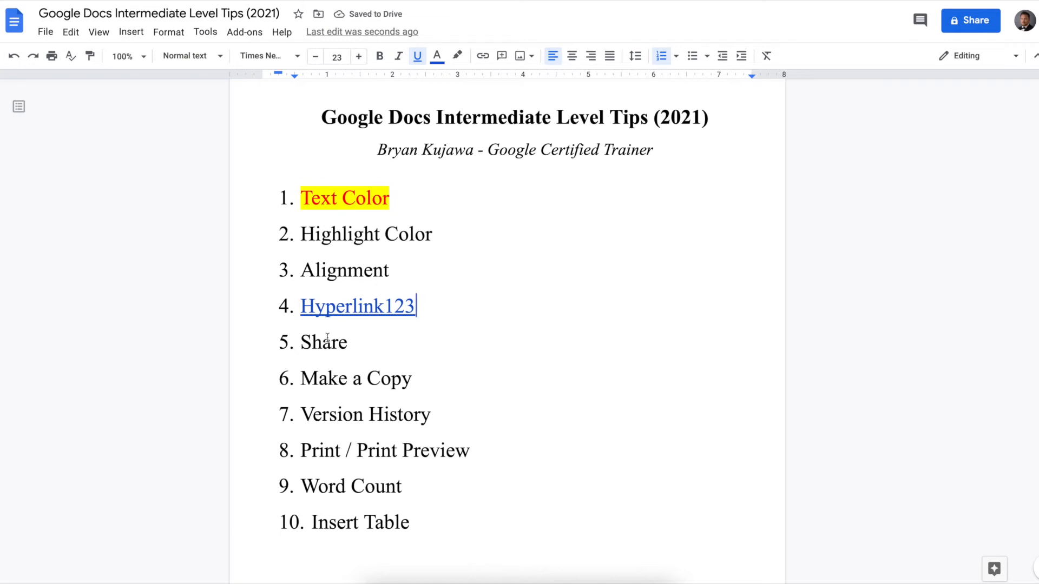
double_click(323, 342)
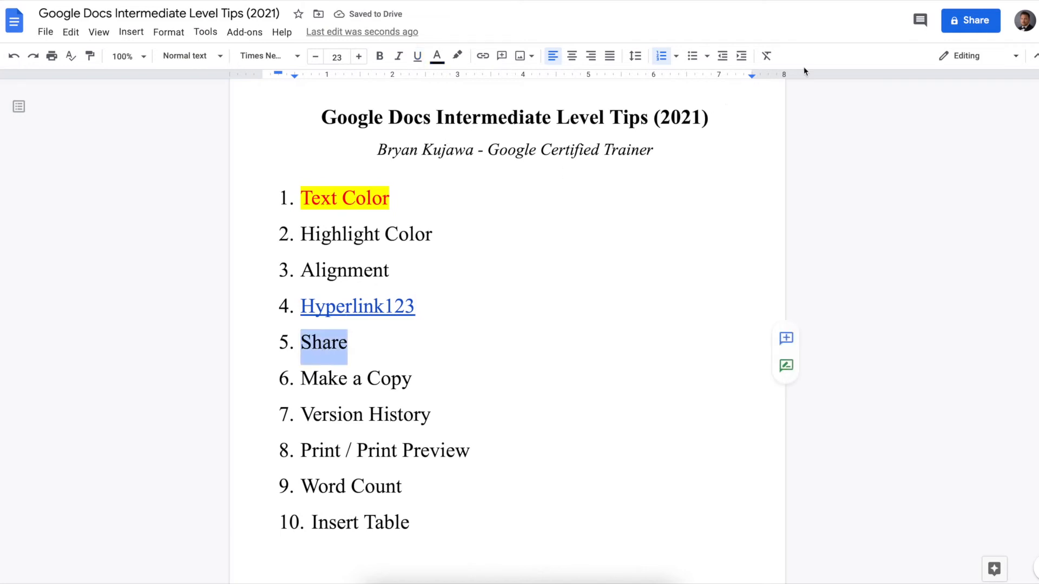
click(970, 20)
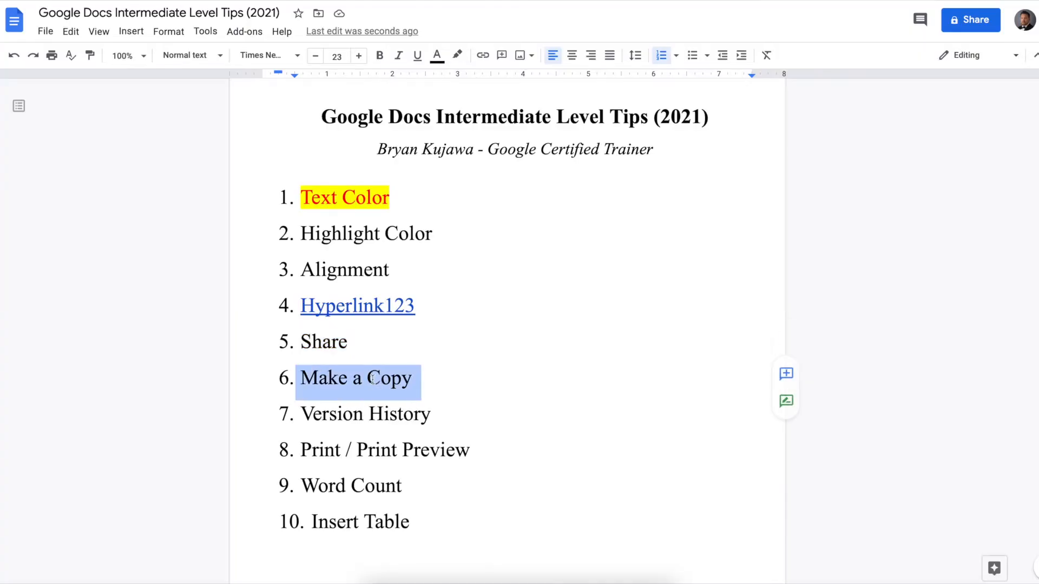
click(45, 32)
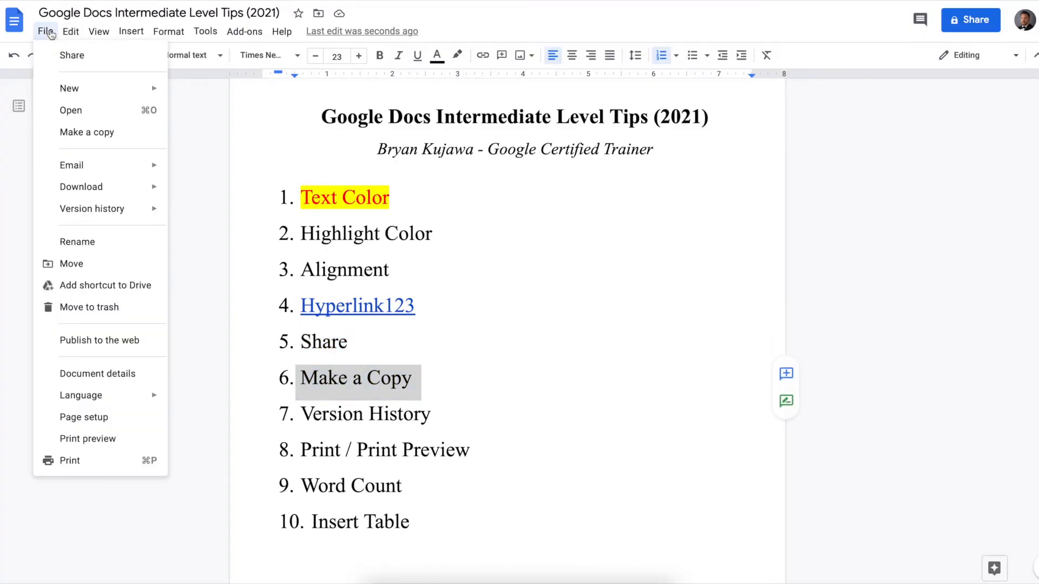
click(87, 133)
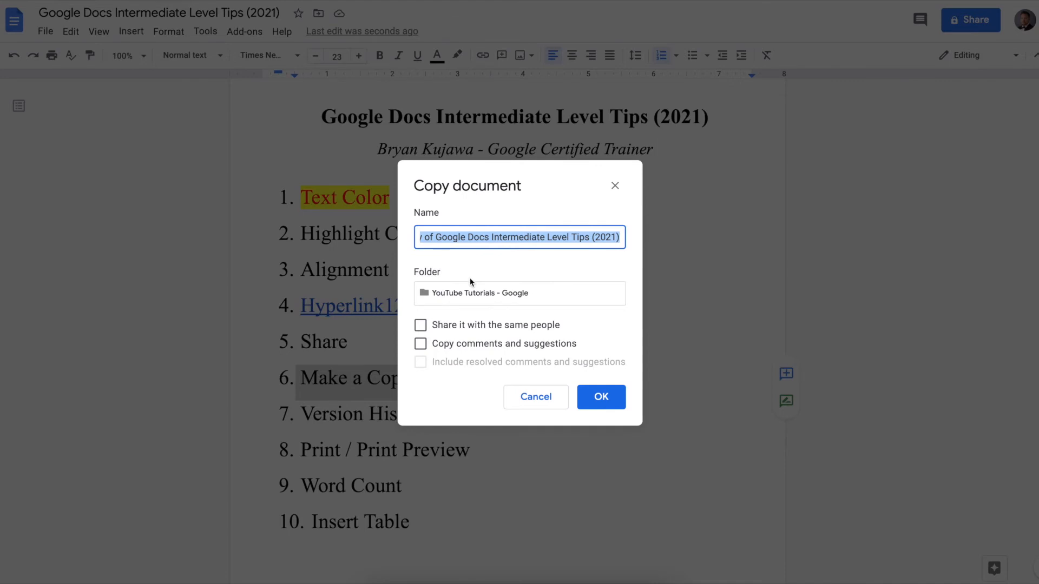
mouse_move(499, 190)
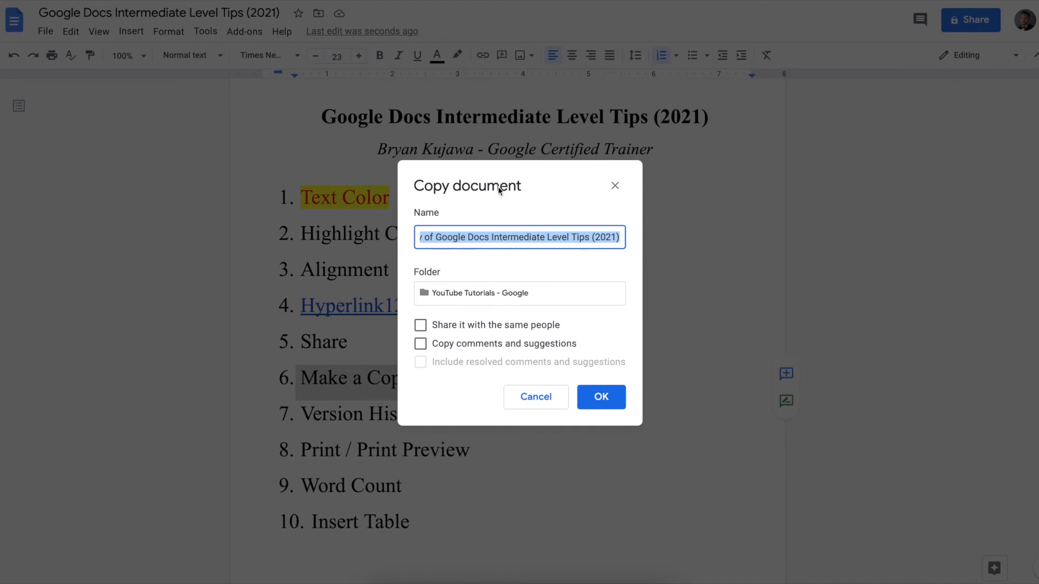
mouse_move(448, 288)
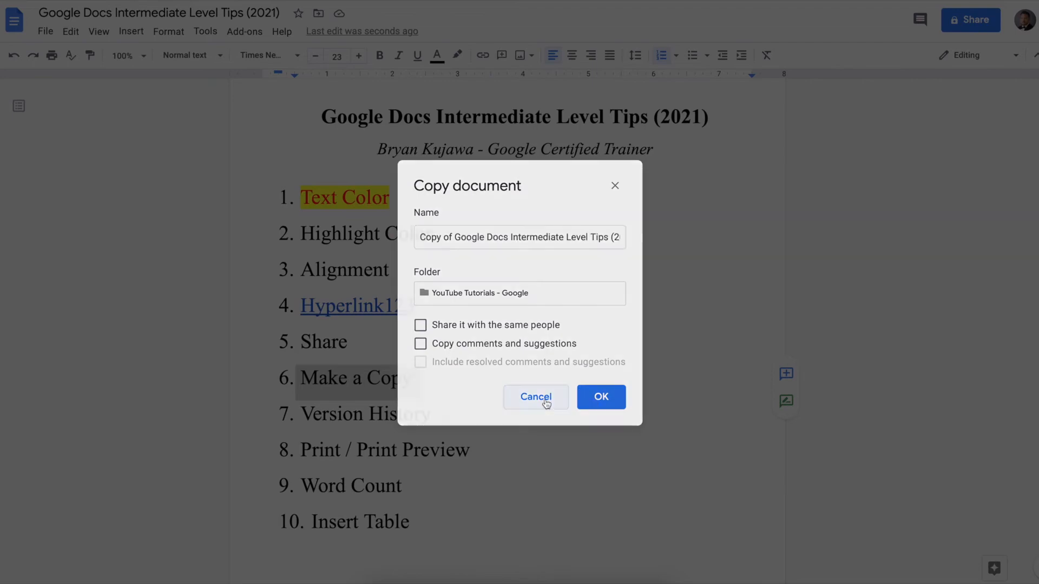
click(535, 396)
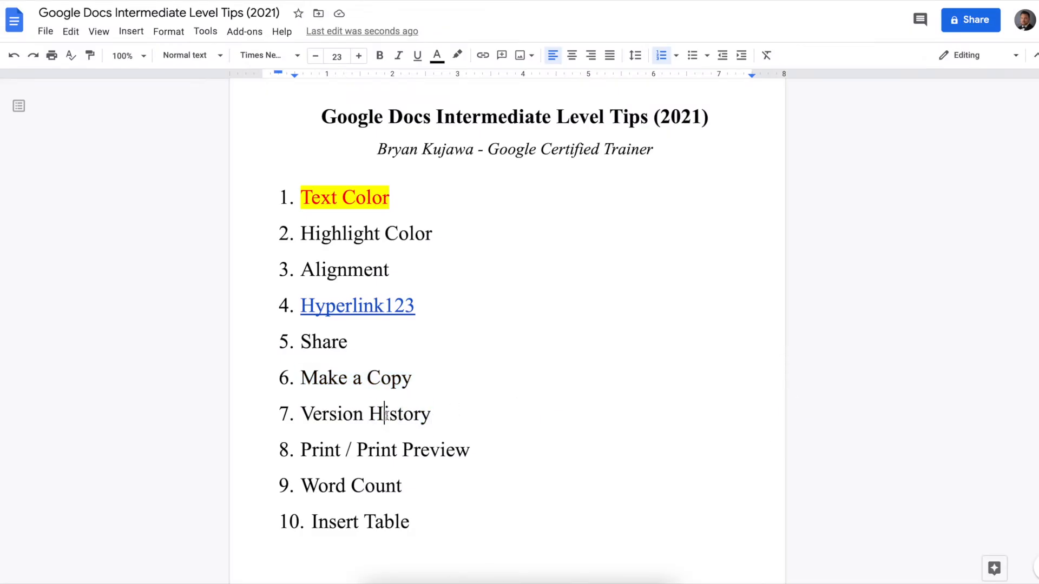
double_click(366, 414)
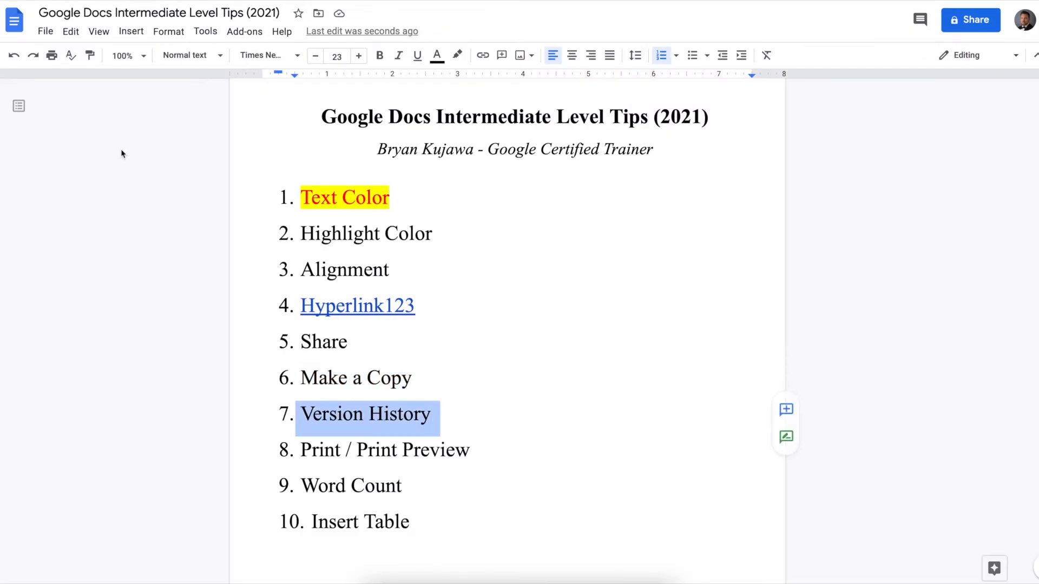
click(45, 32)
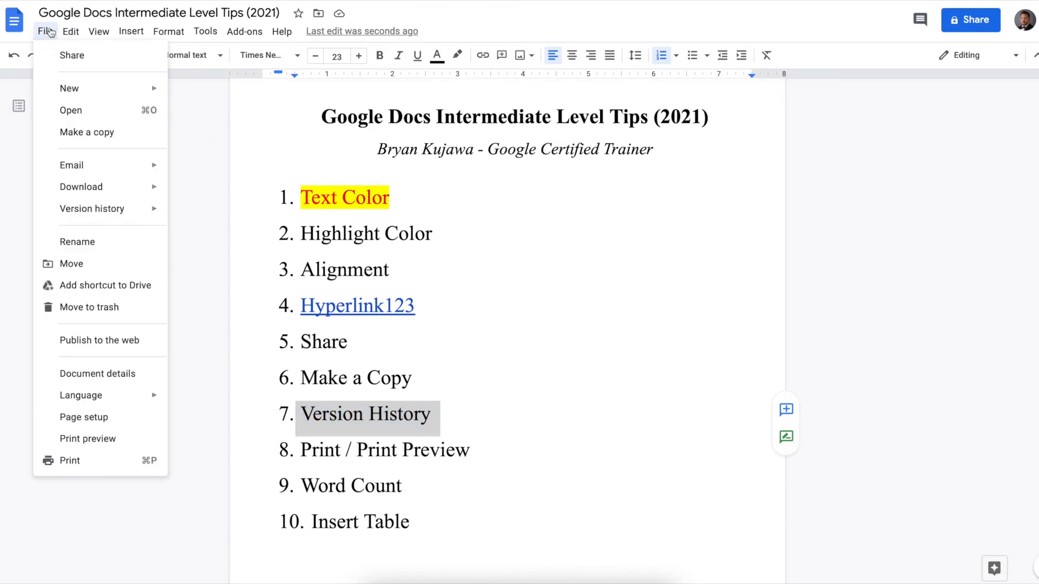
mouse_move(92, 209)
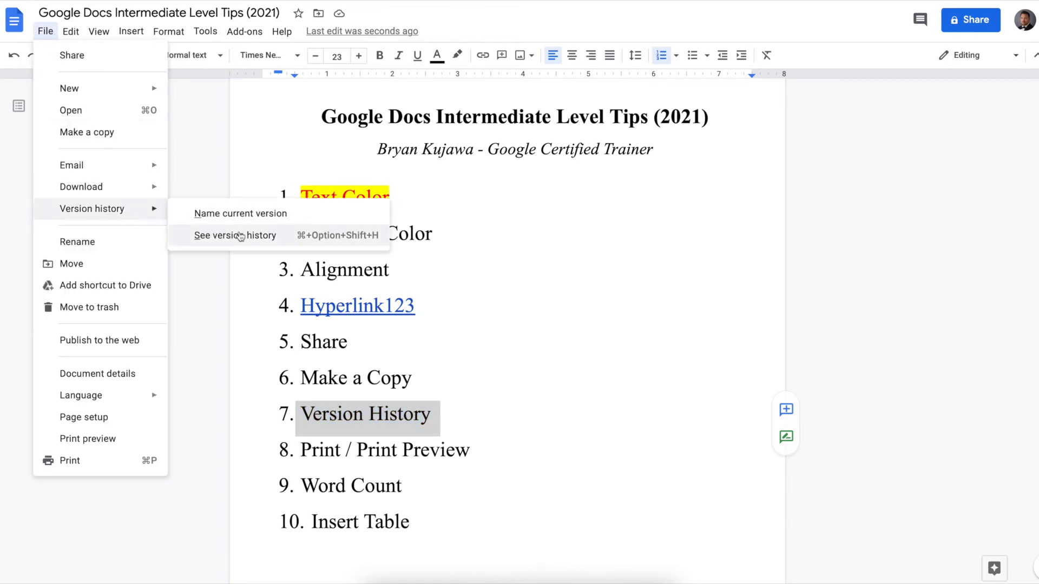
click(235, 235)
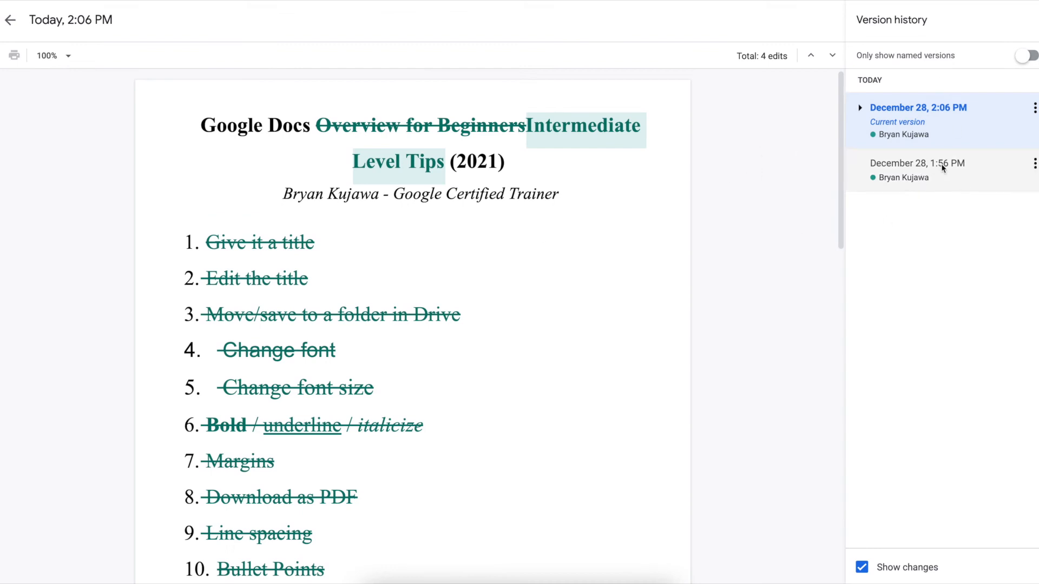
mouse_move(954, 176)
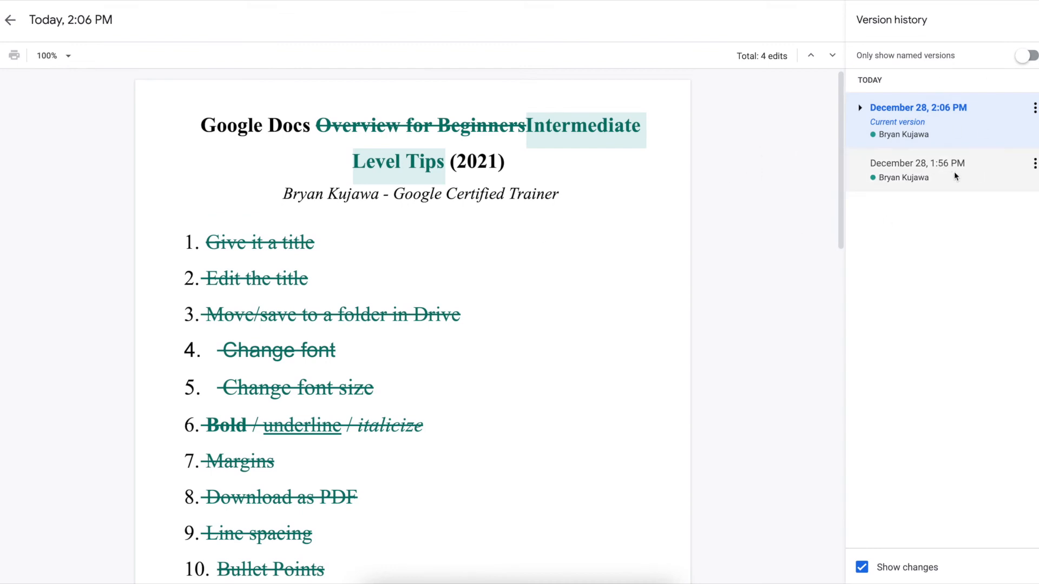
double_click(918, 107)
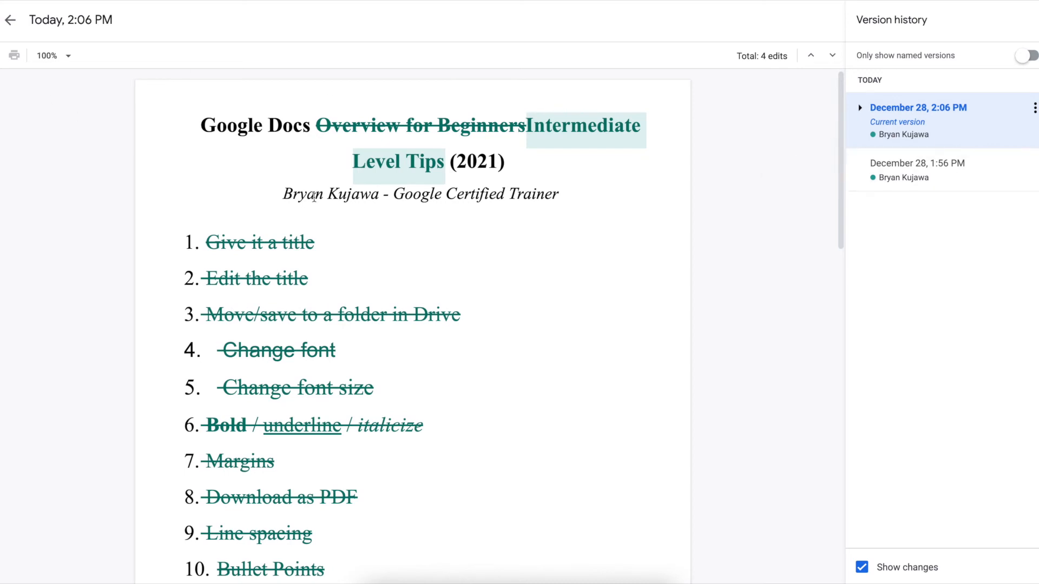
double_click(918, 107)
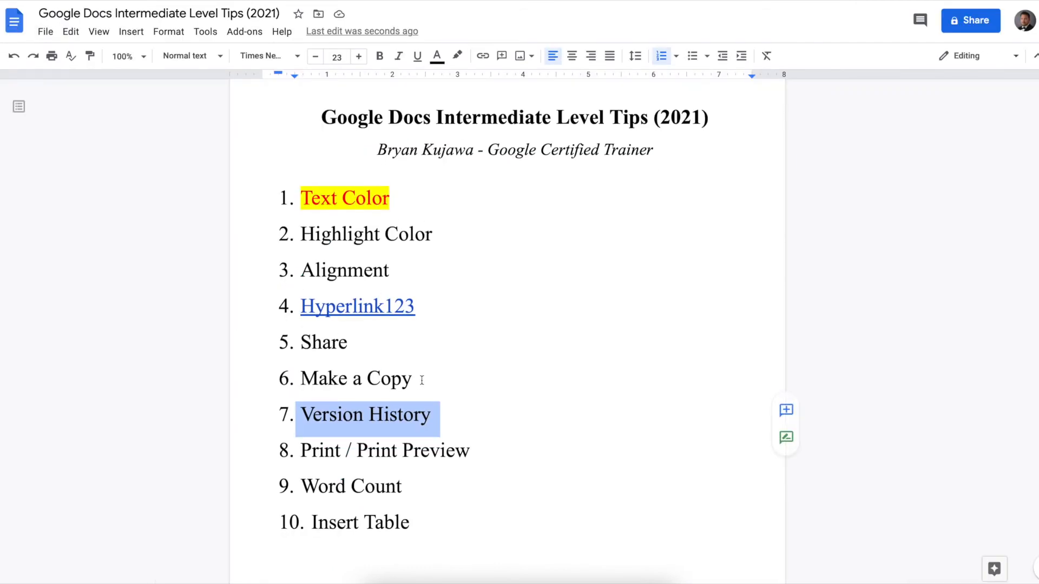
click(384, 451)
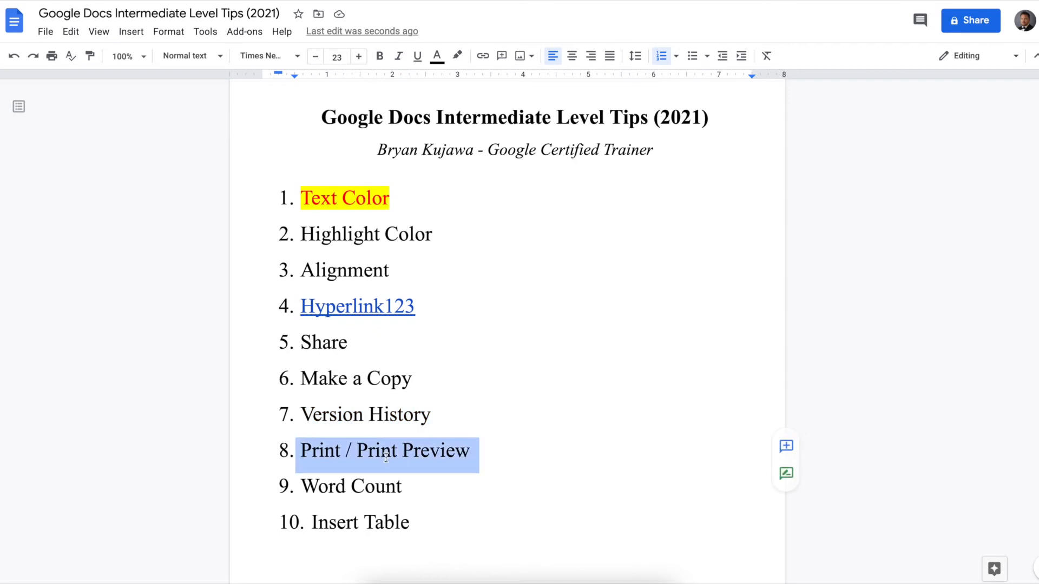
click(45, 31)
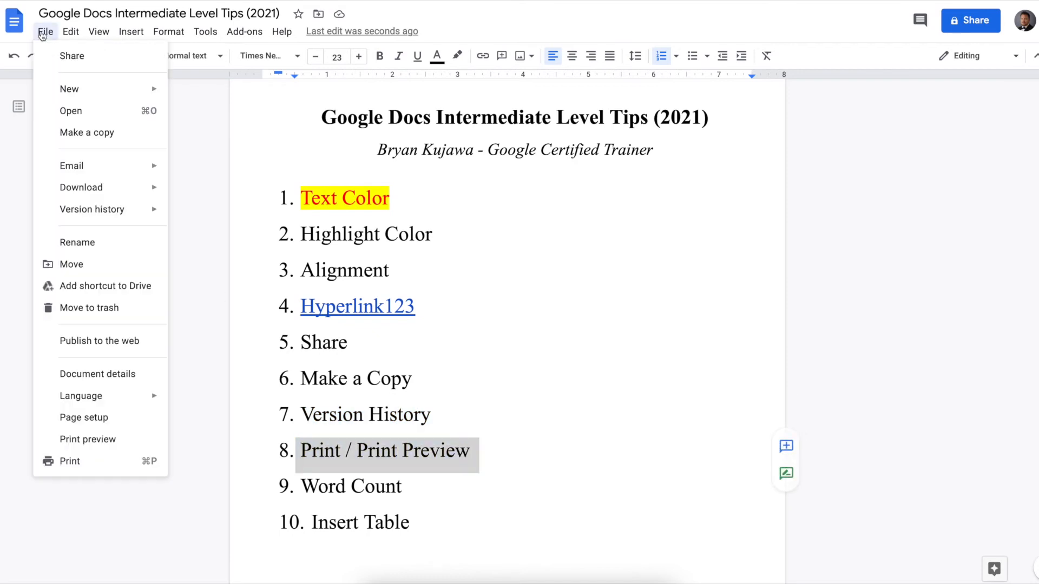
click(88, 439)
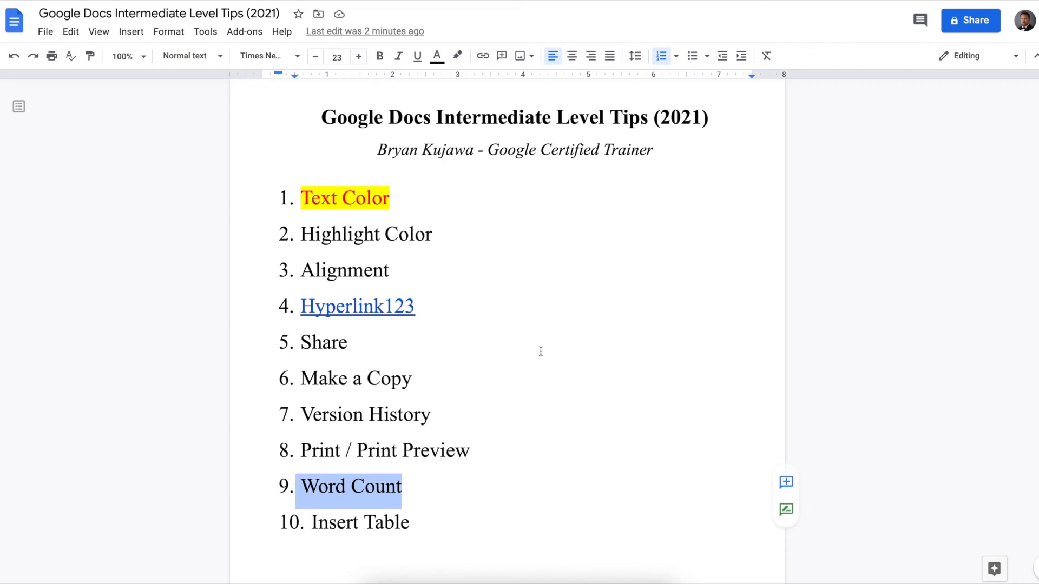
Enable 'Display word count while typing' in Tools > Word count, showing 30 words
click(429, 522)
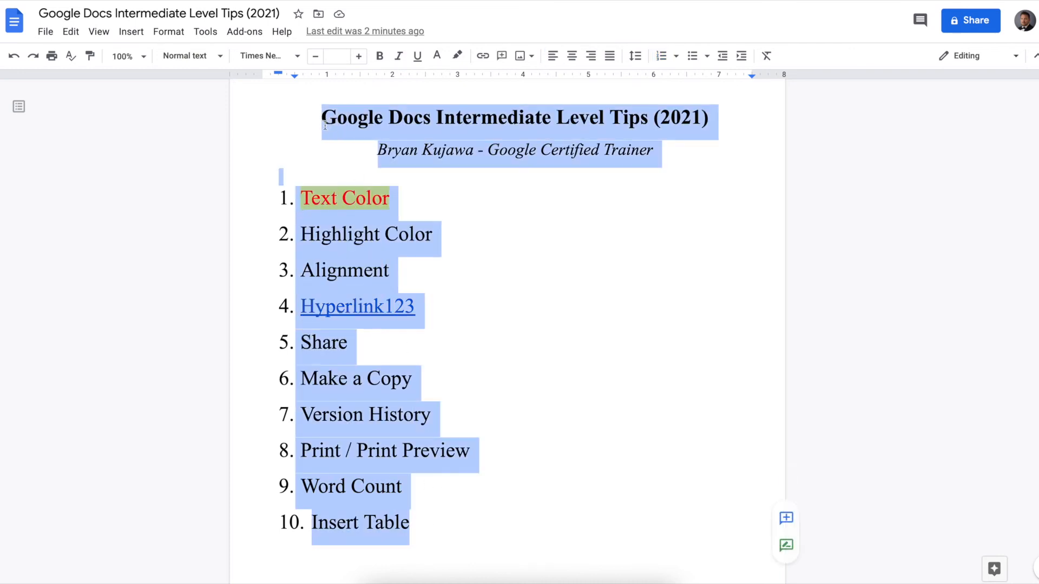
click(204, 32)
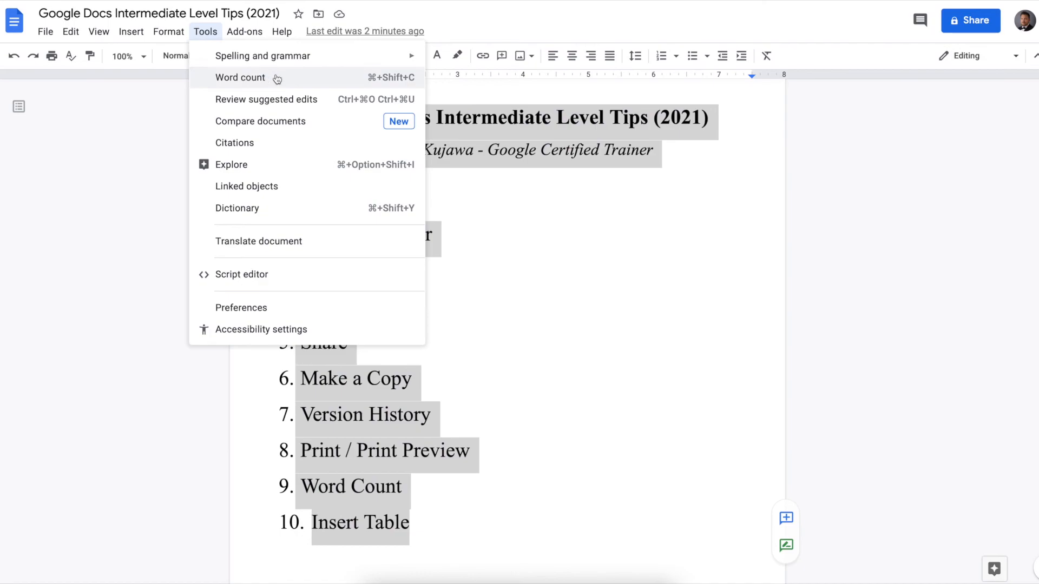
click(241, 77)
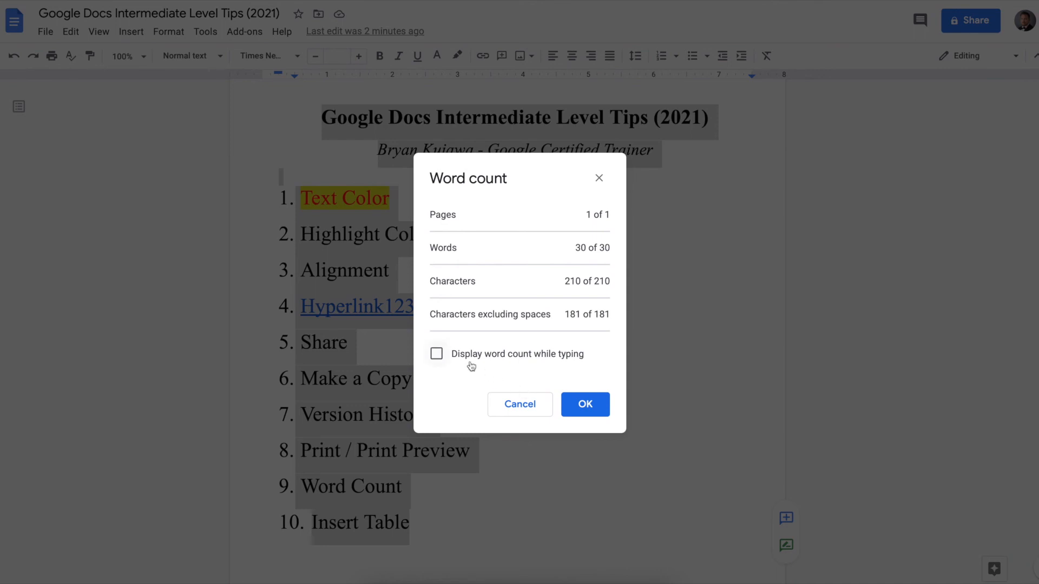
click(436, 353)
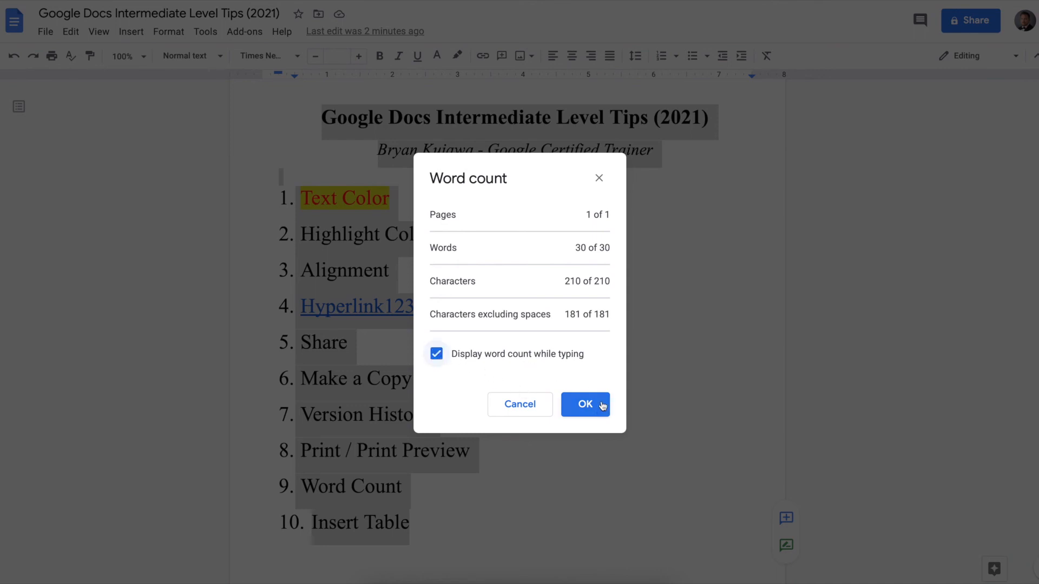
click(584, 404)
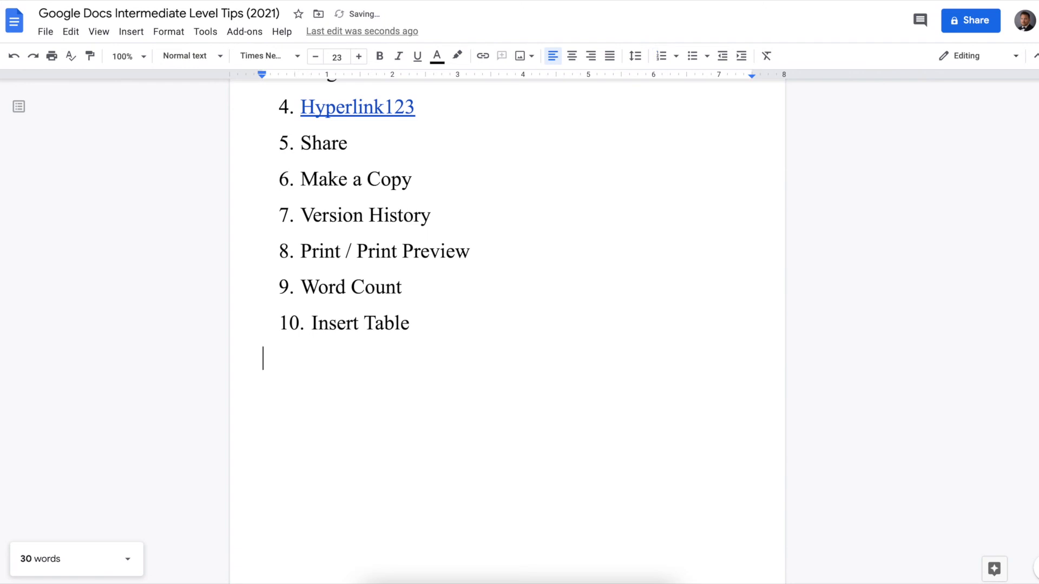
mouse_move(126, 45)
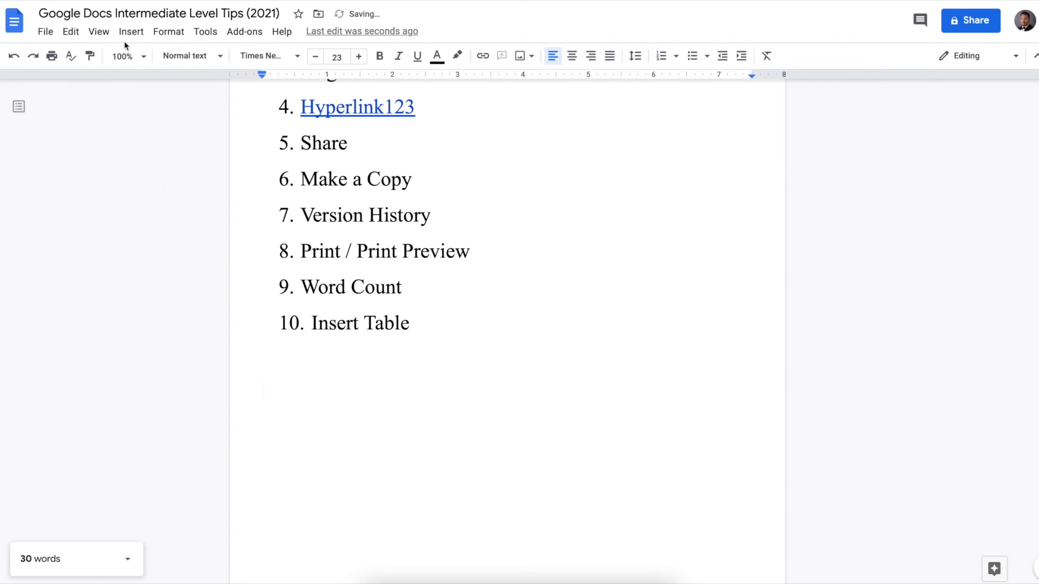
Insert an empty 3x3 table via Insert > Table and bring up its context menu
click(130, 31)
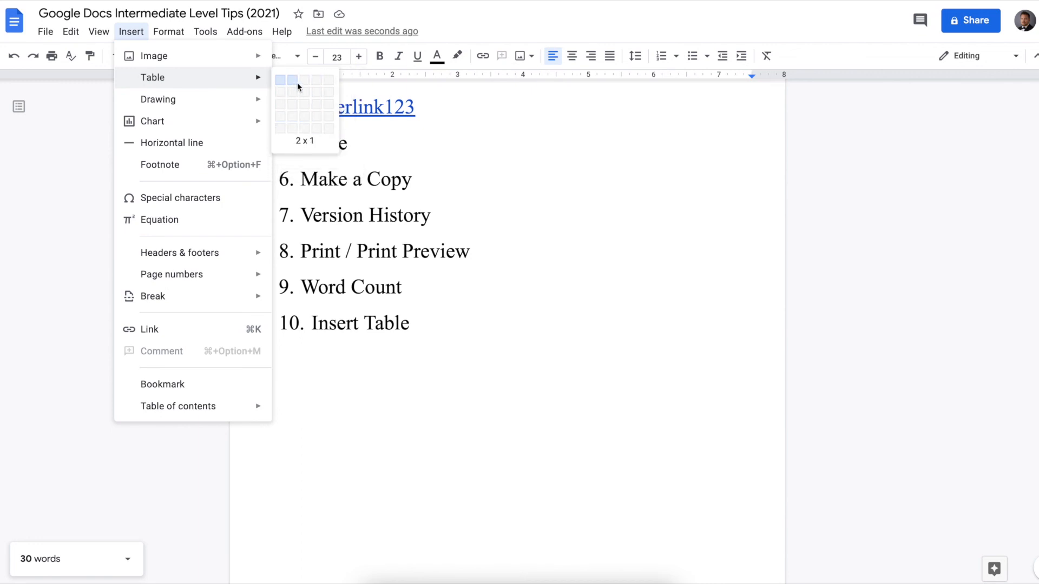
mouse_move(303, 80)
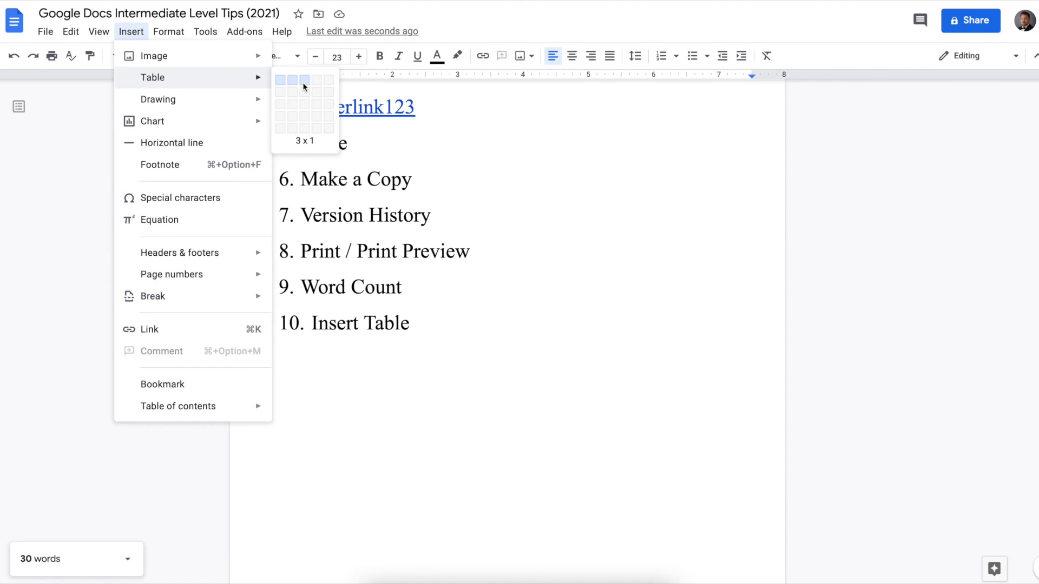
mouse_move(304, 92)
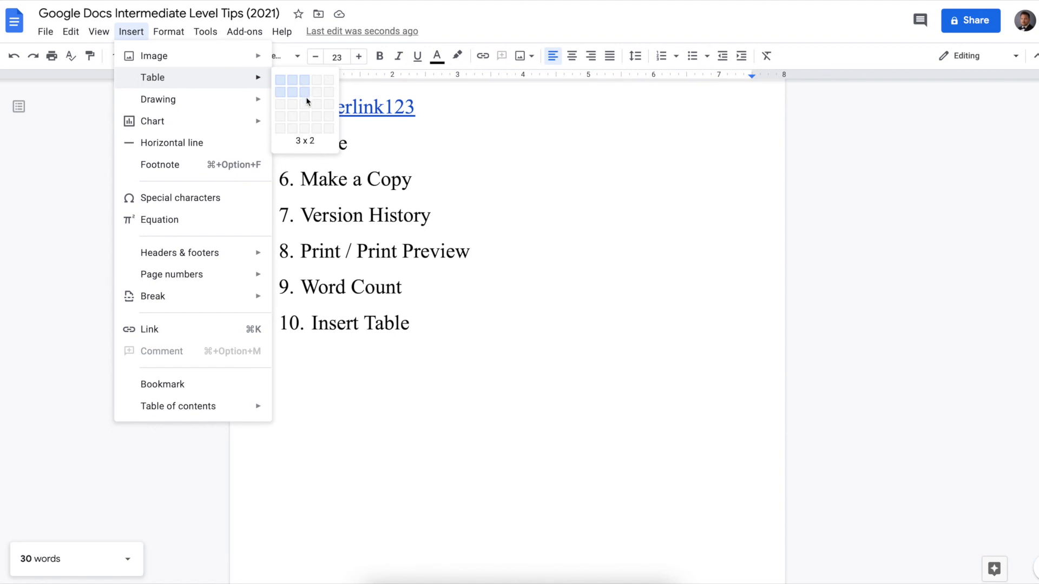
click(302, 90)
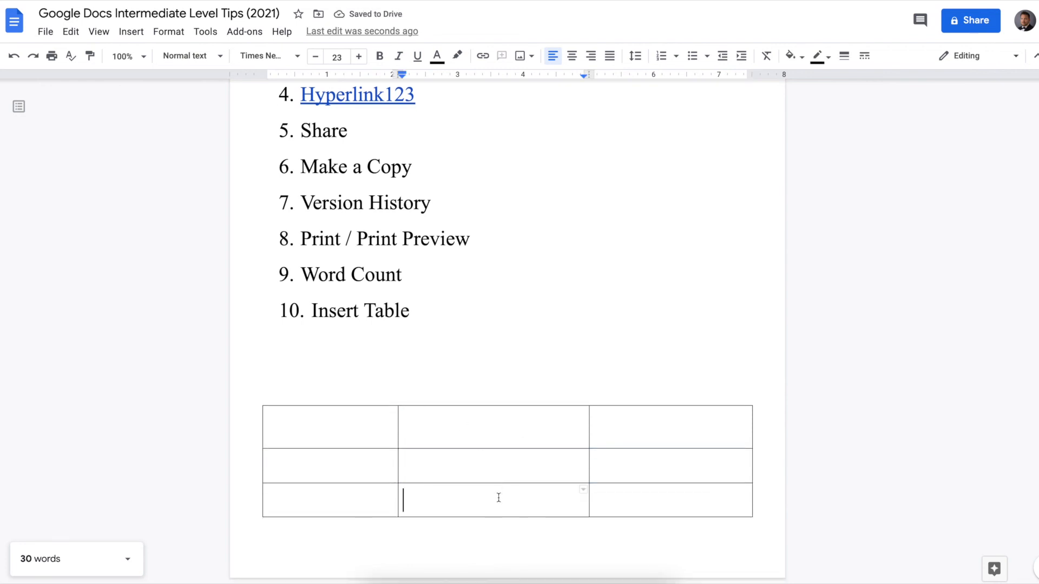
right_click(498, 498)
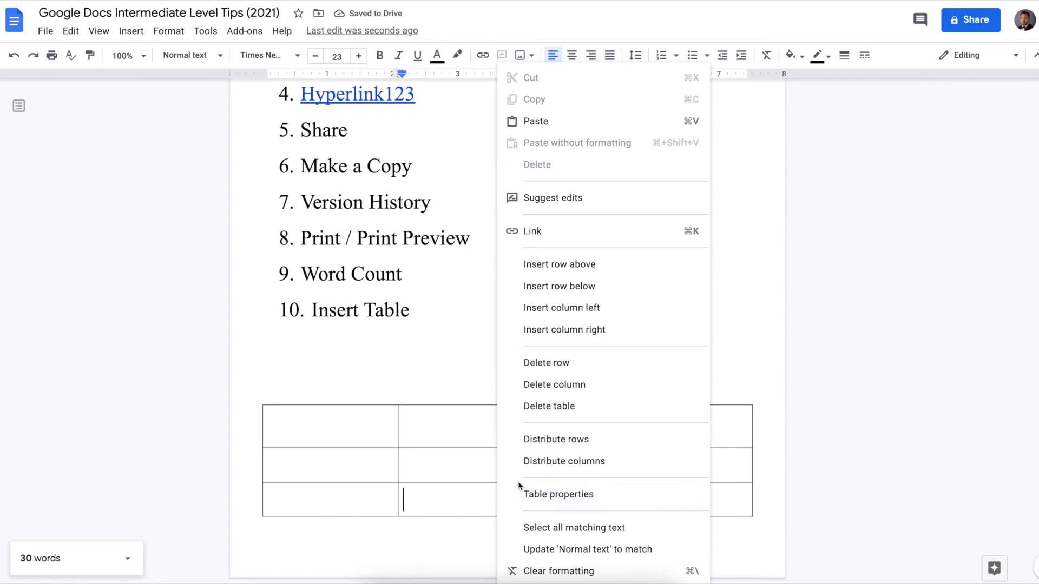
mouse_move(560, 285)
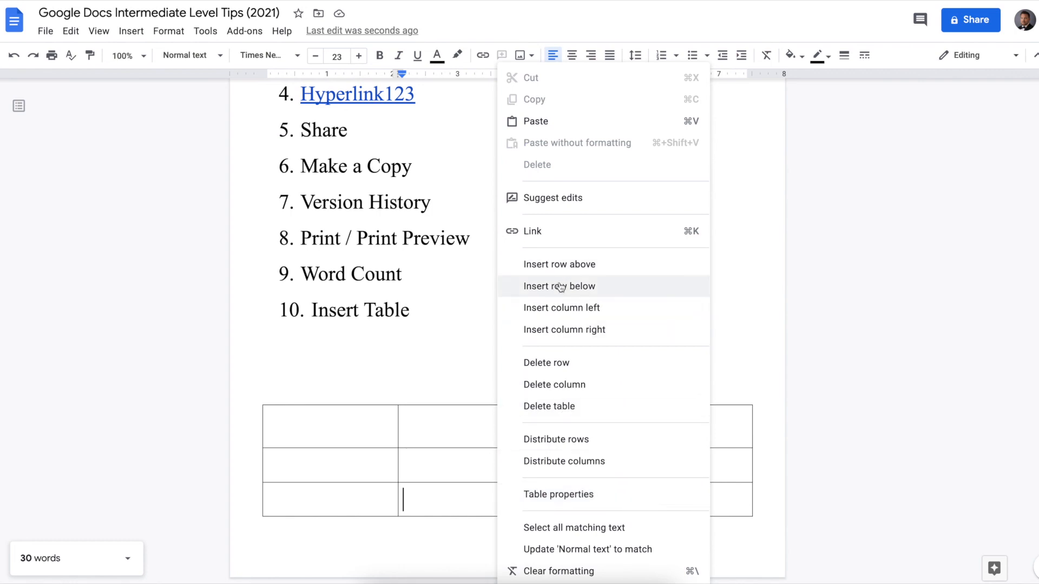